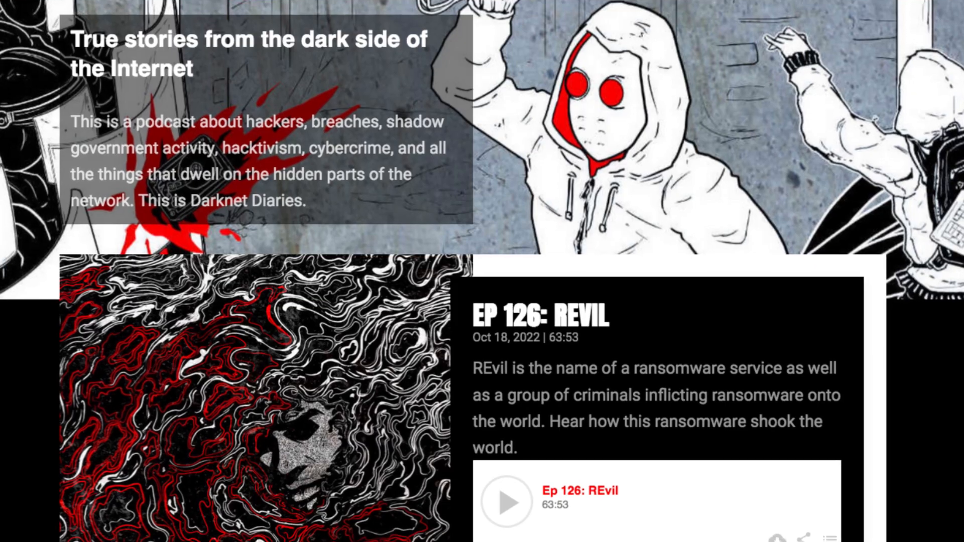
scroll("down", 3)
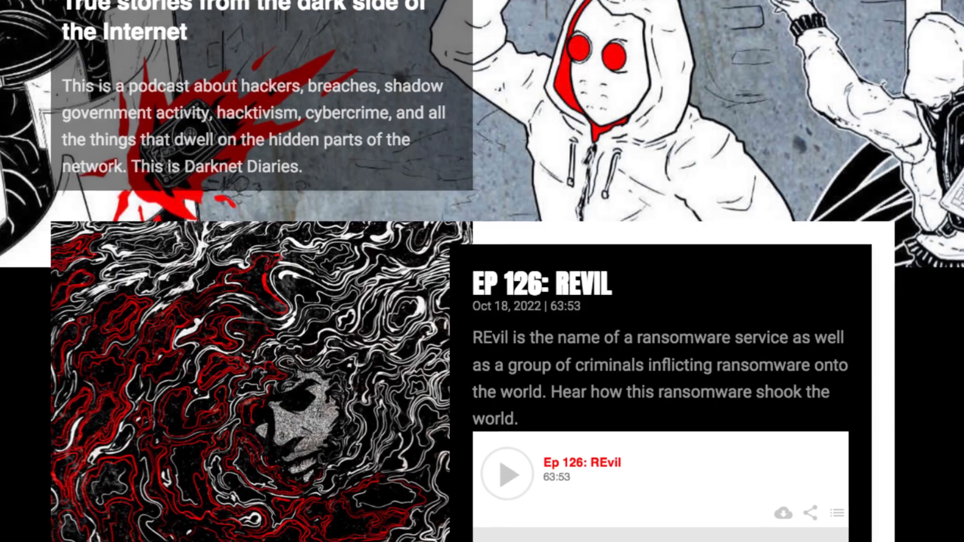
scroll("down", 3)
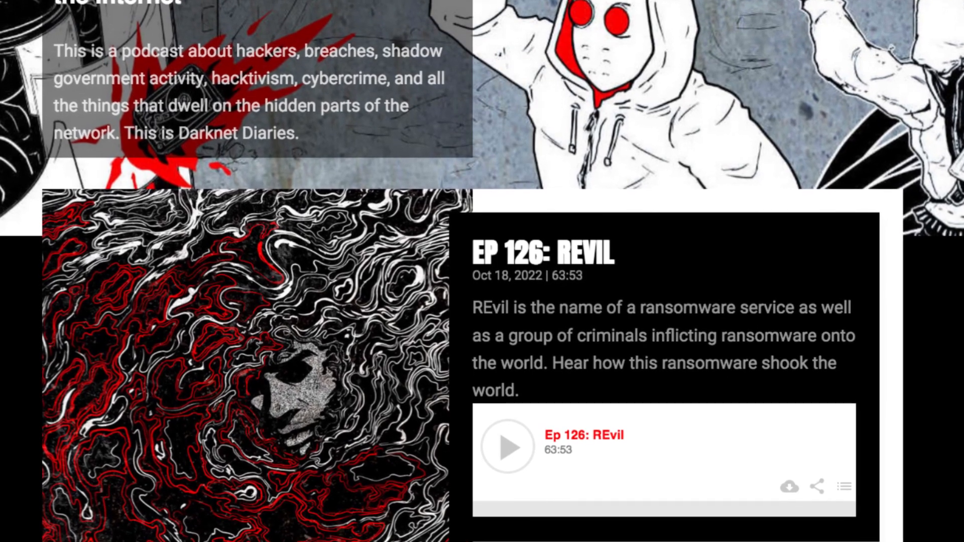
scroll("down", 3)
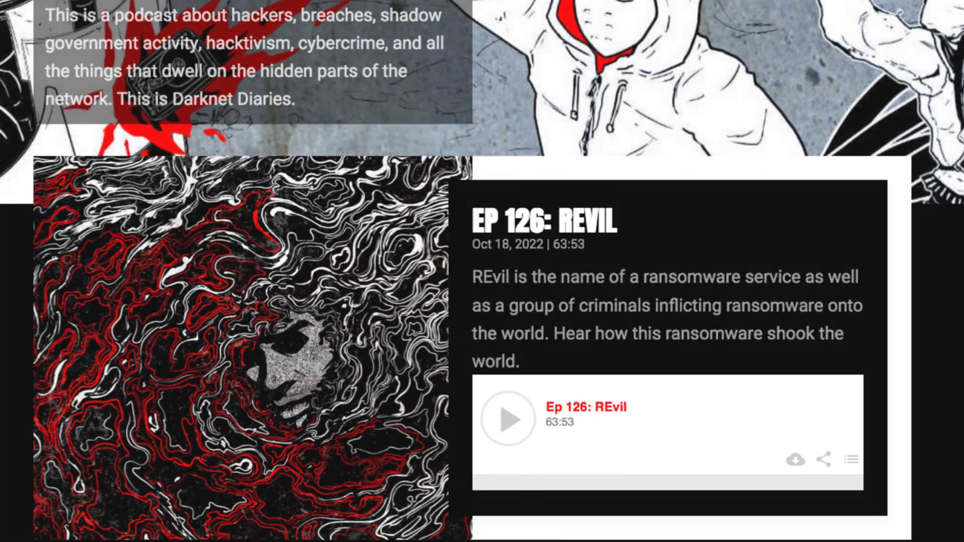